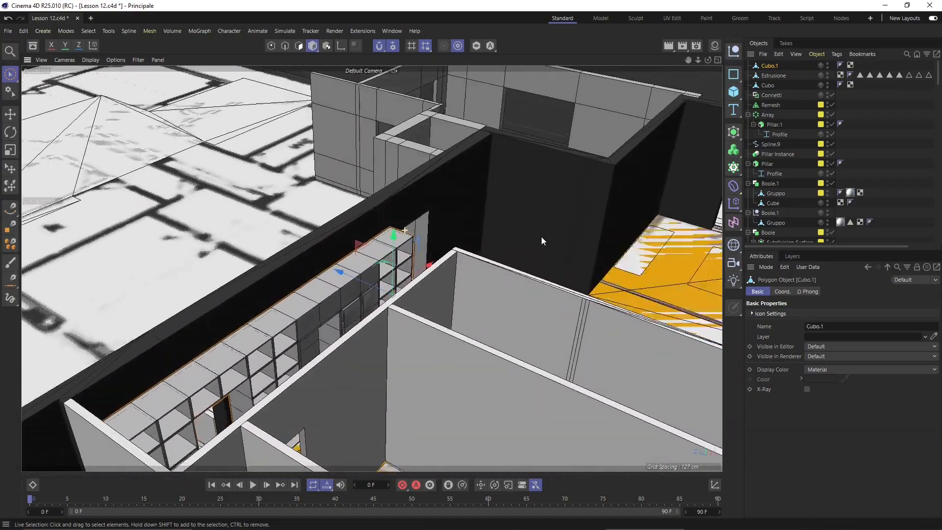
Add a Cube primitive and move it onto the wall corner of the floor plan
drag(540, 240, 426, 244)
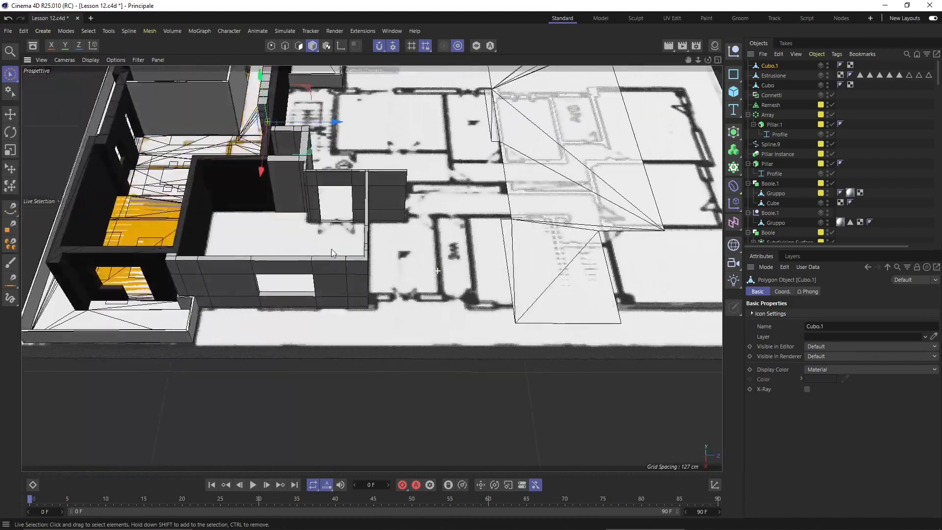
drag(330, 252, 375, 268)
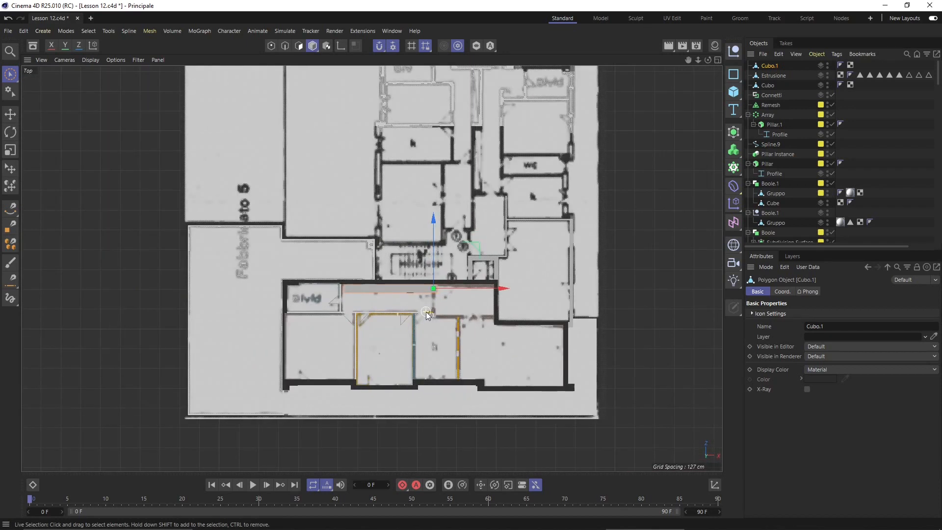
mouse_move(12, 34)
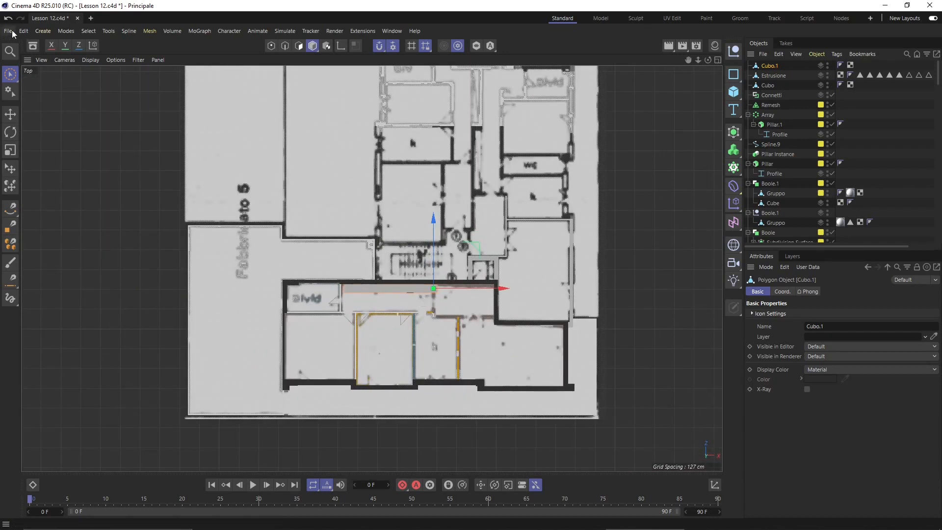
click(43, 30)
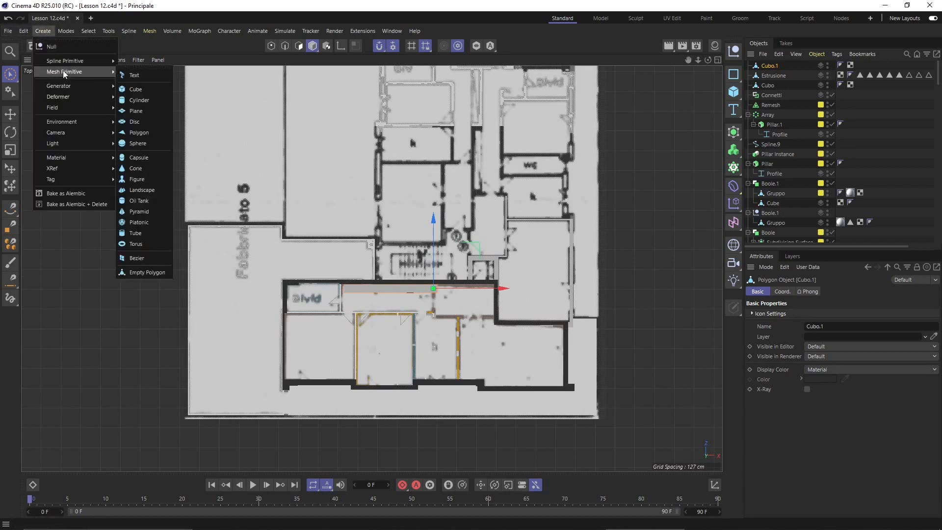
mouse_move(107, 76)
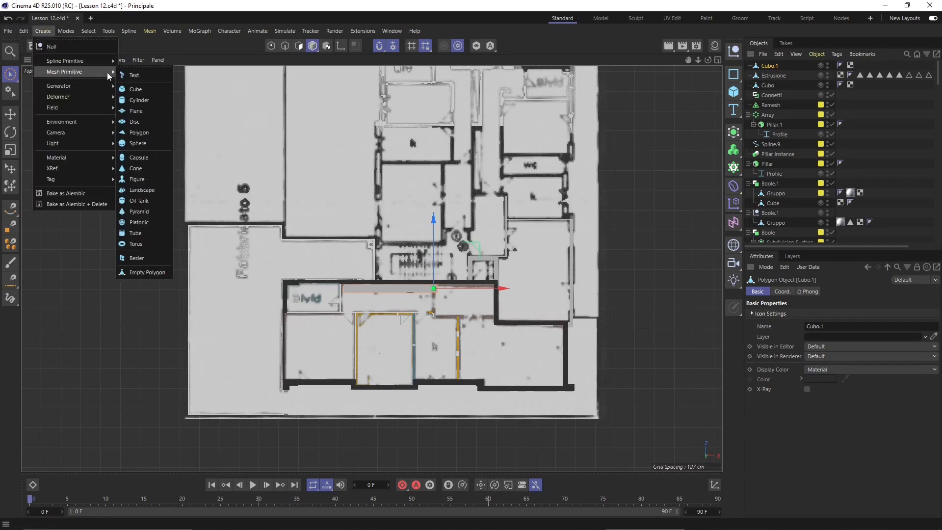
click(136, 89)
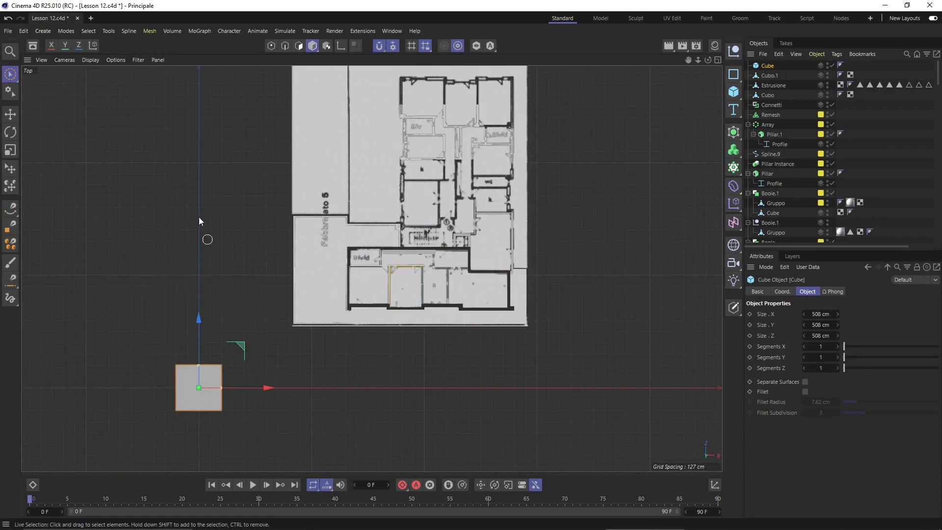
click(10, 115)
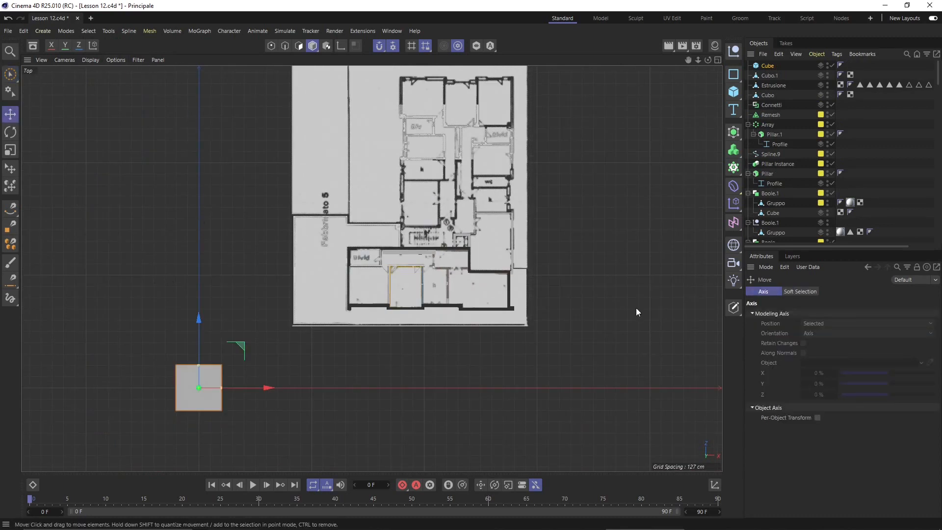
drag(198, 388, 225, 346)
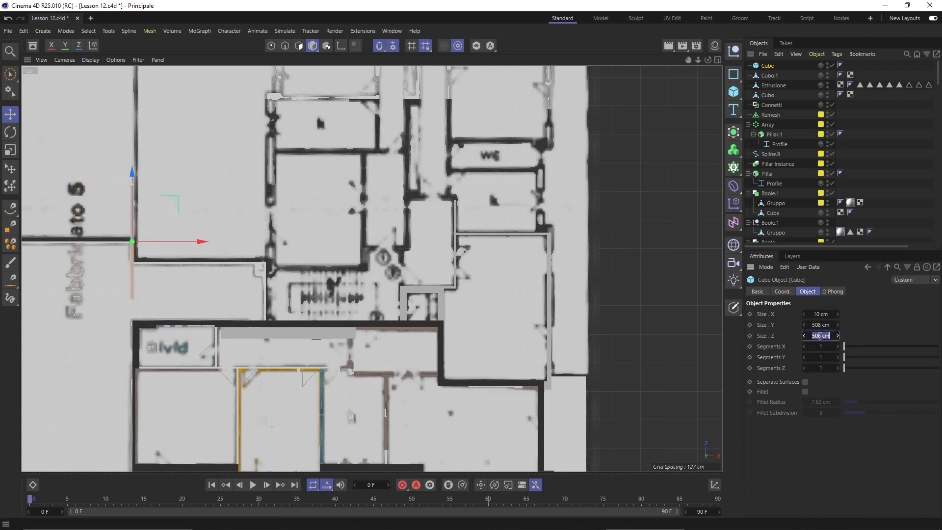
Set the cube's depth to 10 cm and height to 300 cm, making a thin post
click(819, 313)
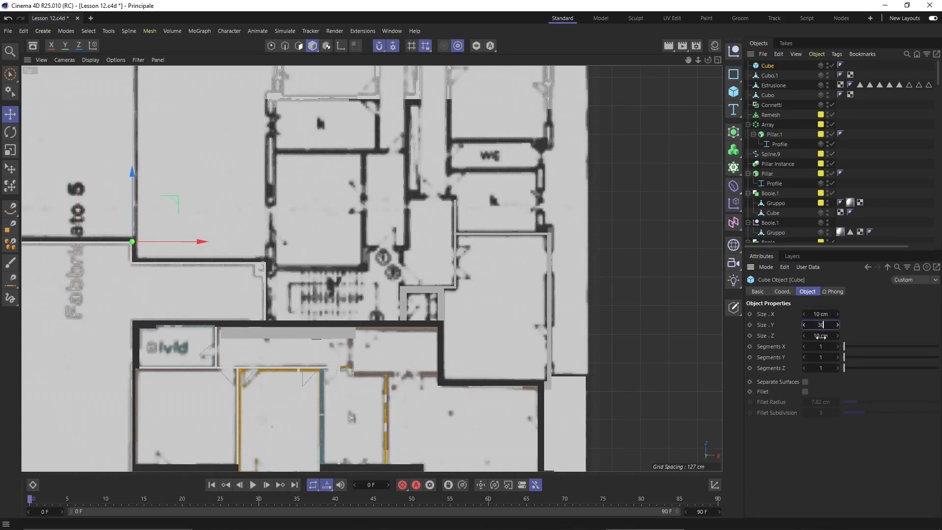
text(300 cm)
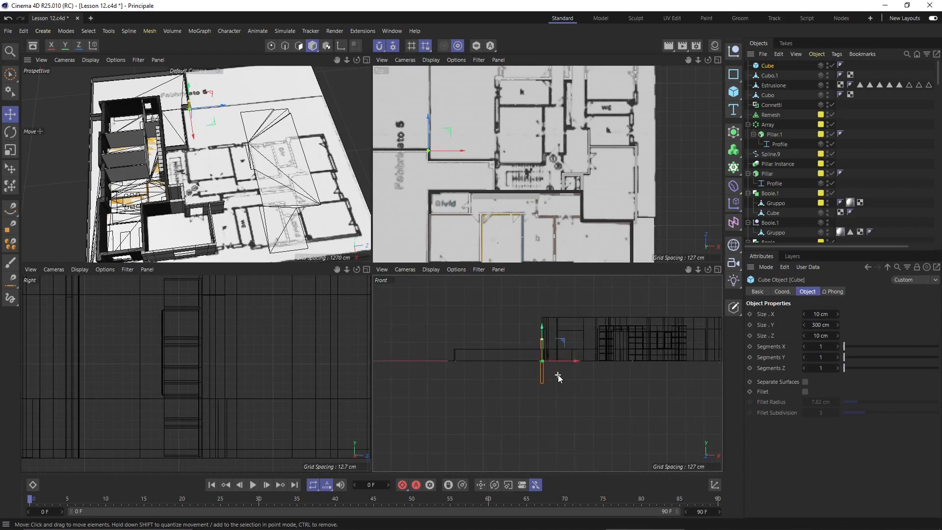
drag(542, 361, 514, 338)
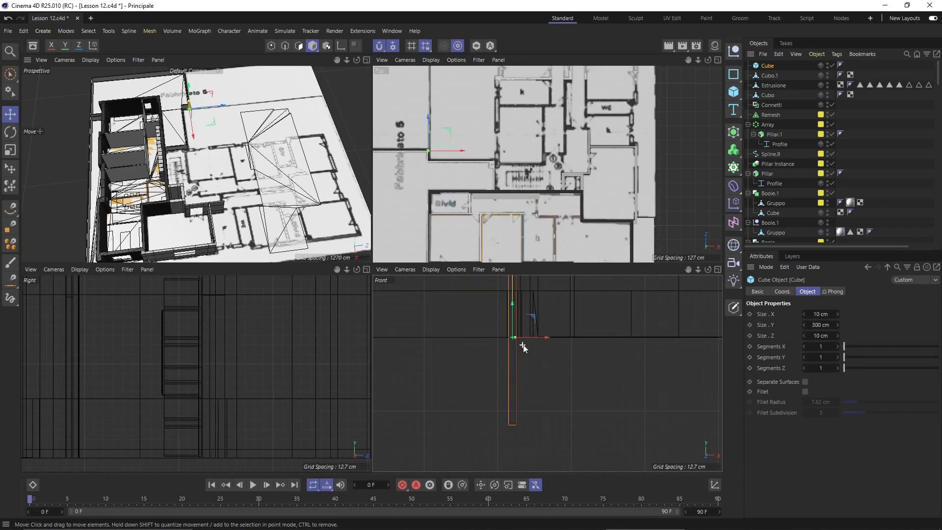
drag(514, 347, 512, 334)
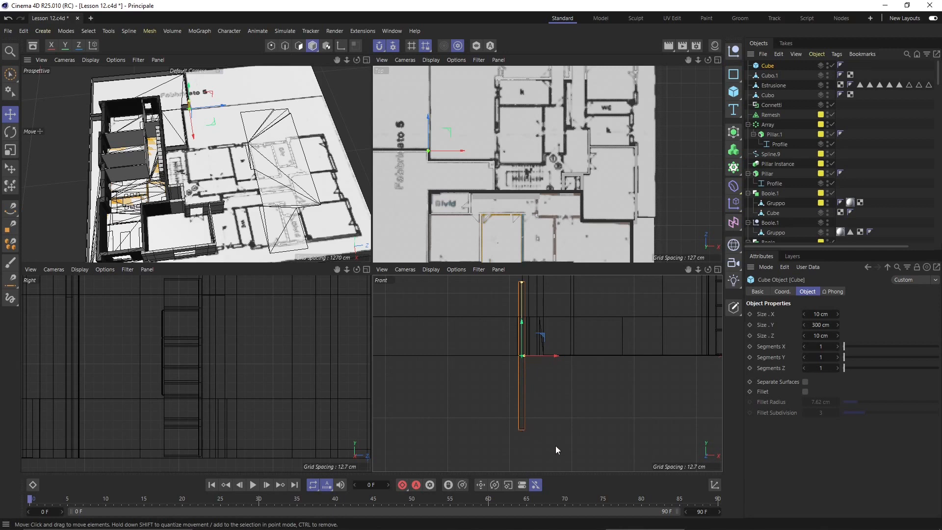
mouse_move(525, 300)
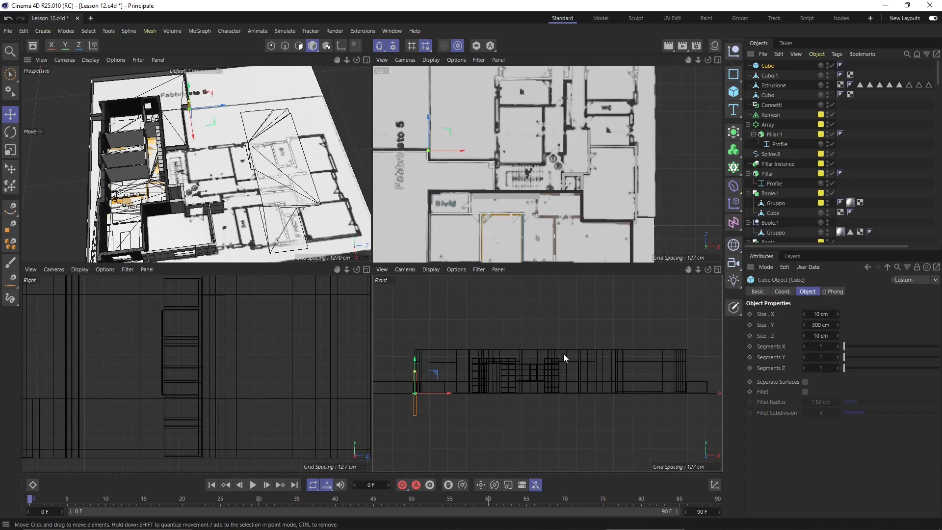
mouse_move(594, 389)
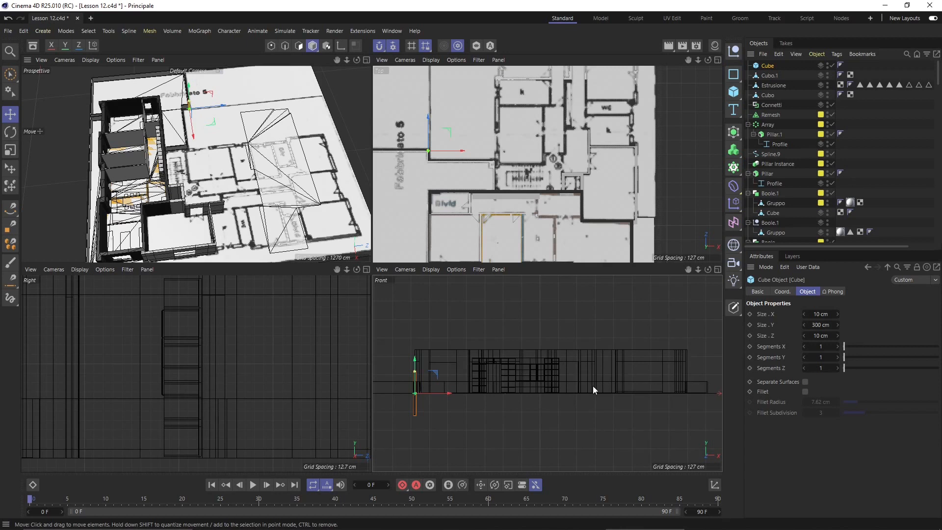
mouse_move(615, 368)
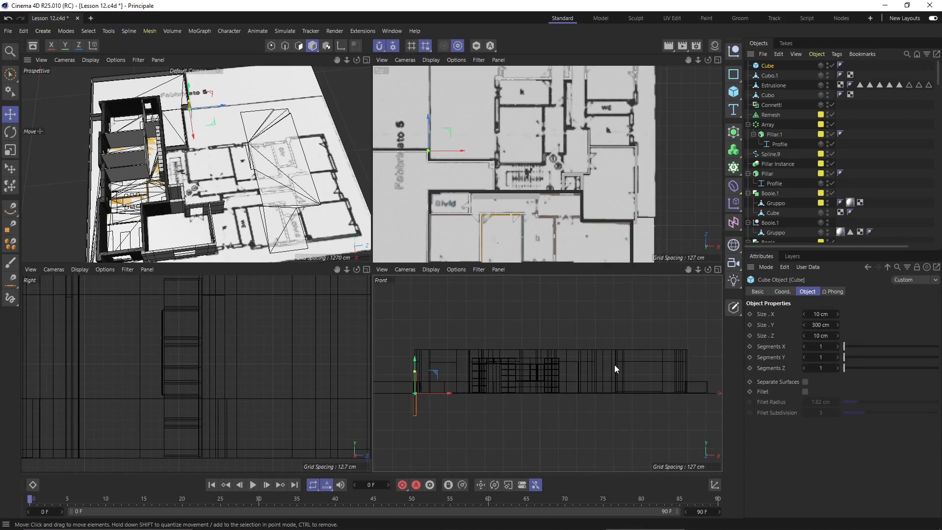
mouse_move(677, 367)
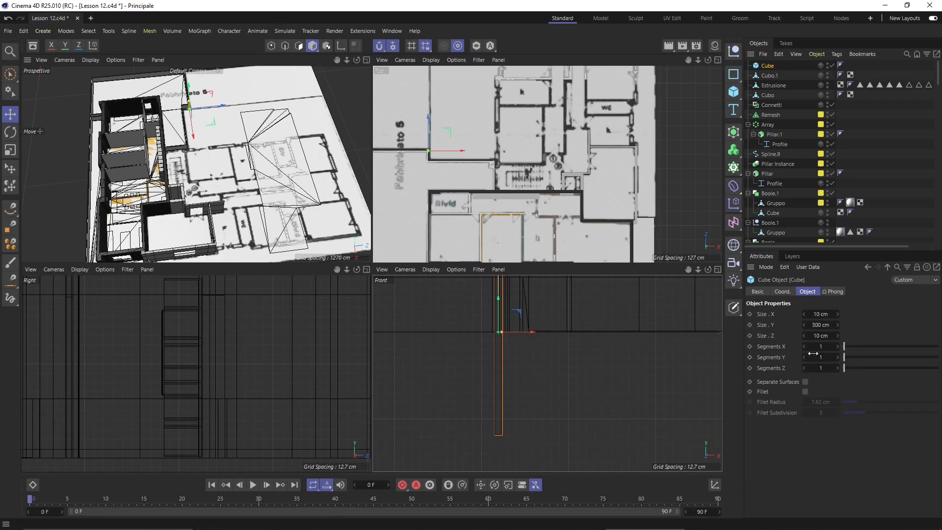
Set the cube's Segments Y to 4
click(837, 357)
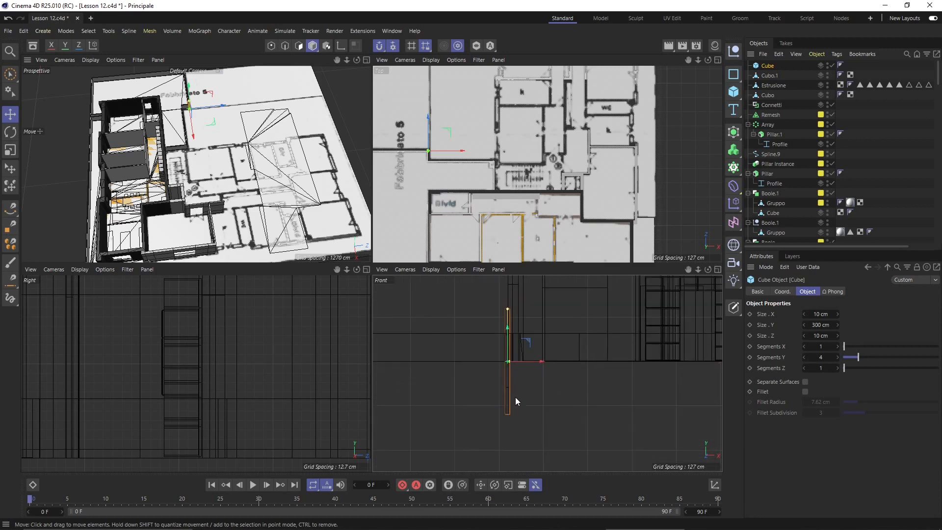
mouse_move(496, 309)
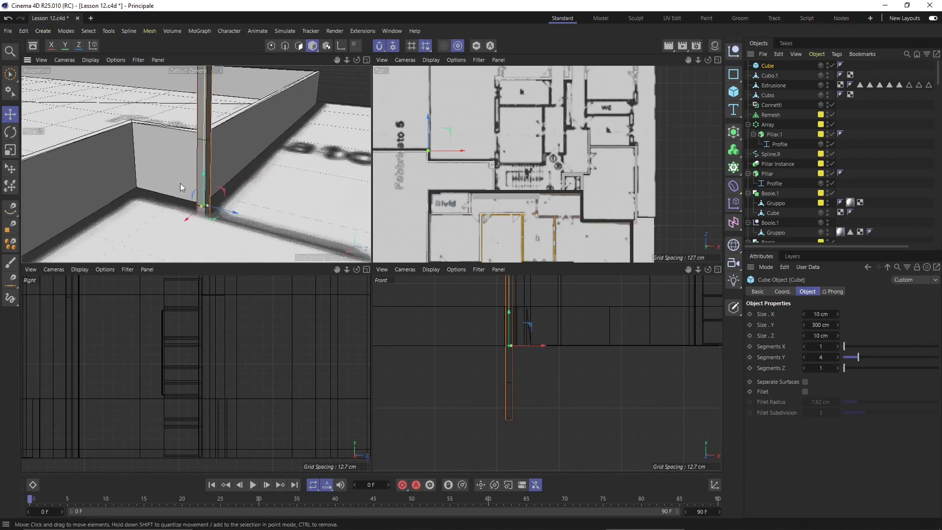
mouse_move(202, 143)
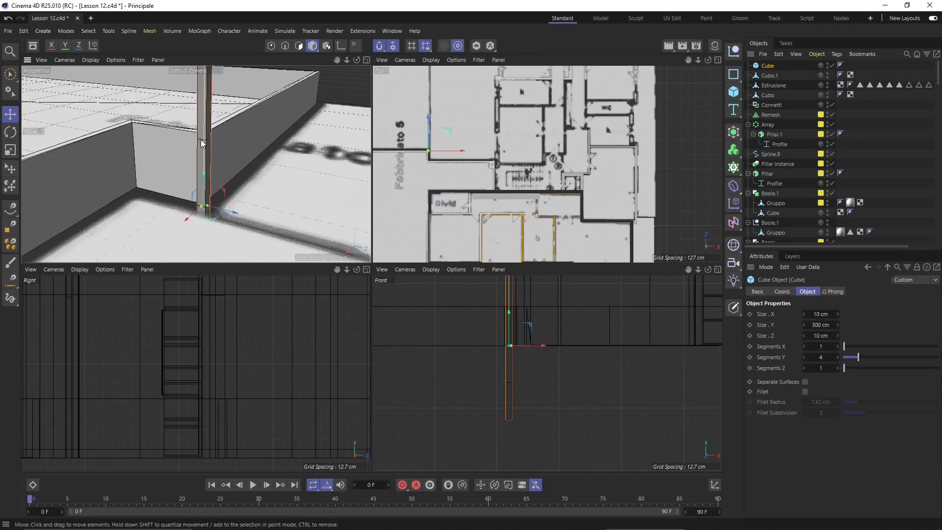
Make the post cube an editable polygon object via Make Editable
right_click(201, 144)
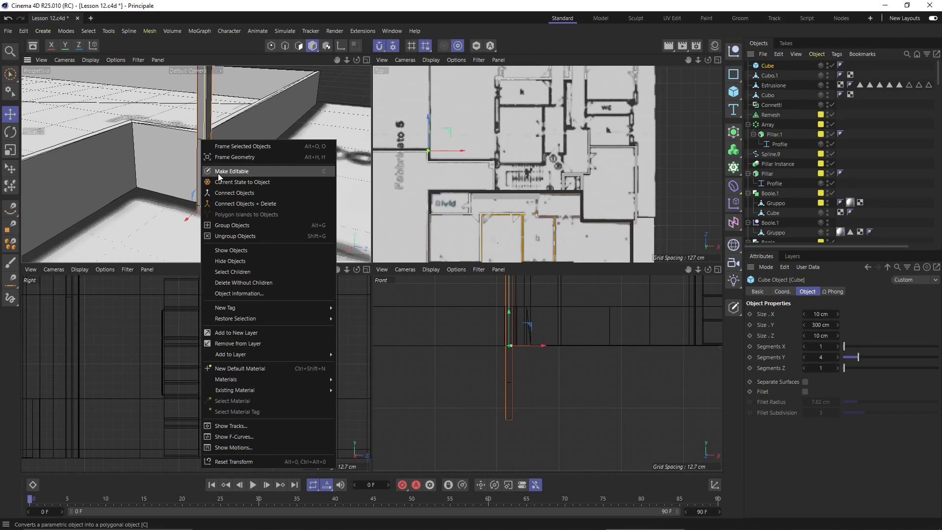
click(233, 171)
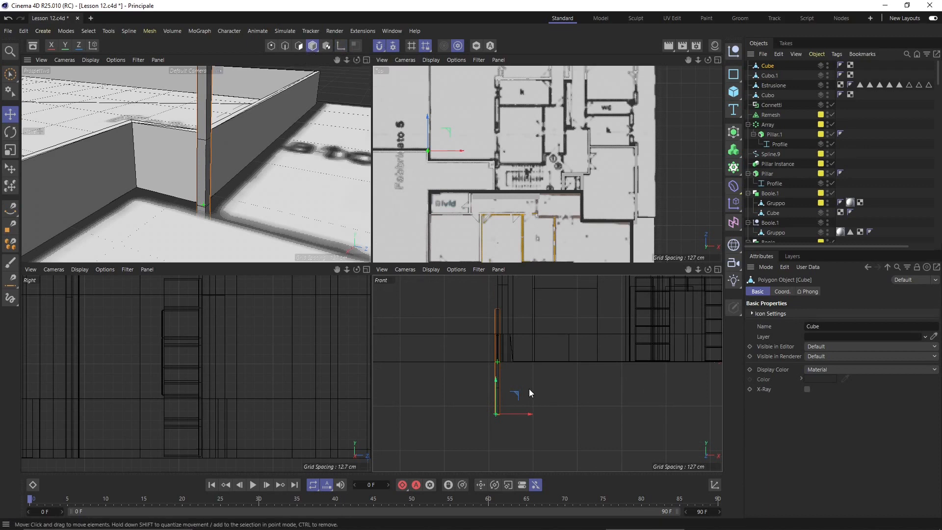
Set the post's P.Y coordinate to 0 cm so it rests on the floor
click(782, 291)
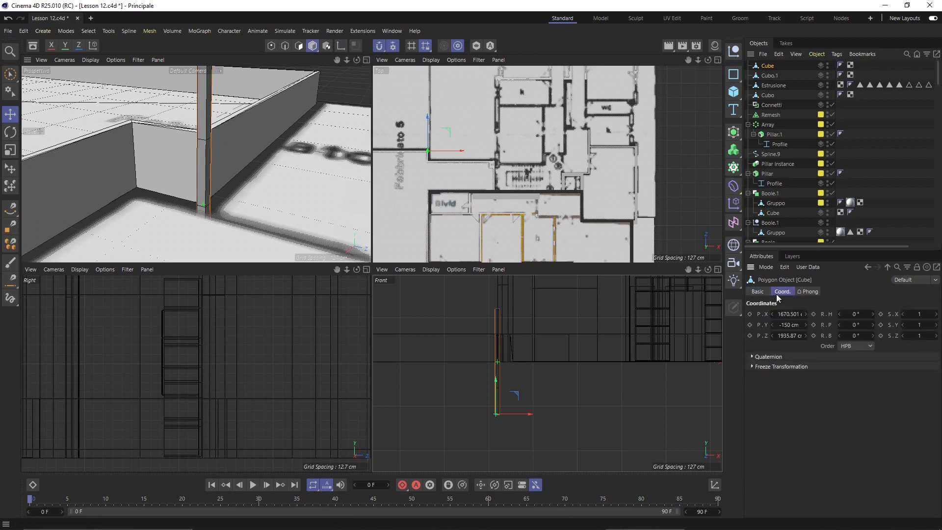
click(787, 324)
text(0)
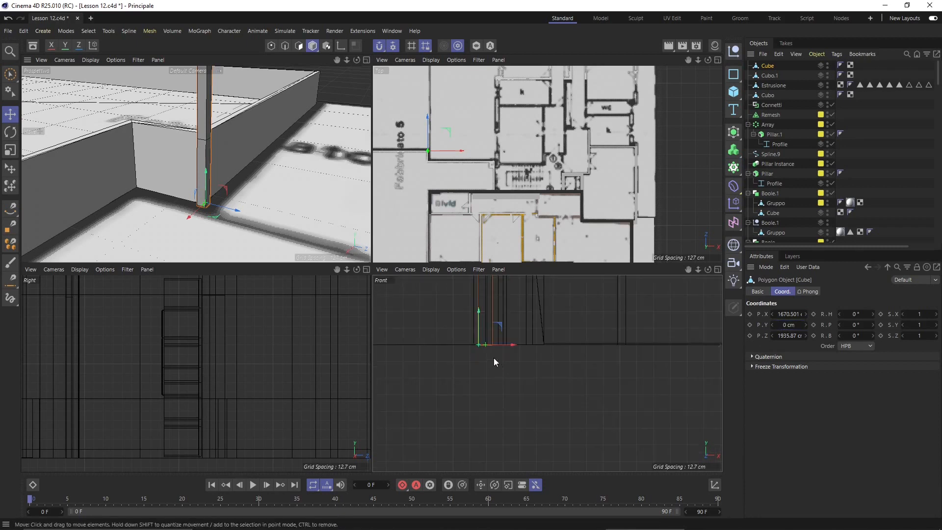
mouse_move(517, 368)
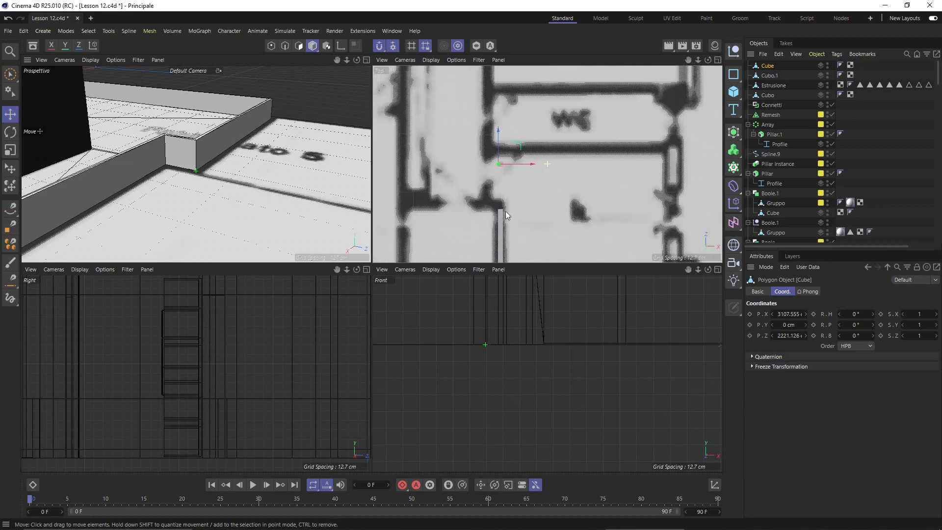
Move the post across the plan and snap it onto the WC wall corner
drag(499, 170, 600, 142)
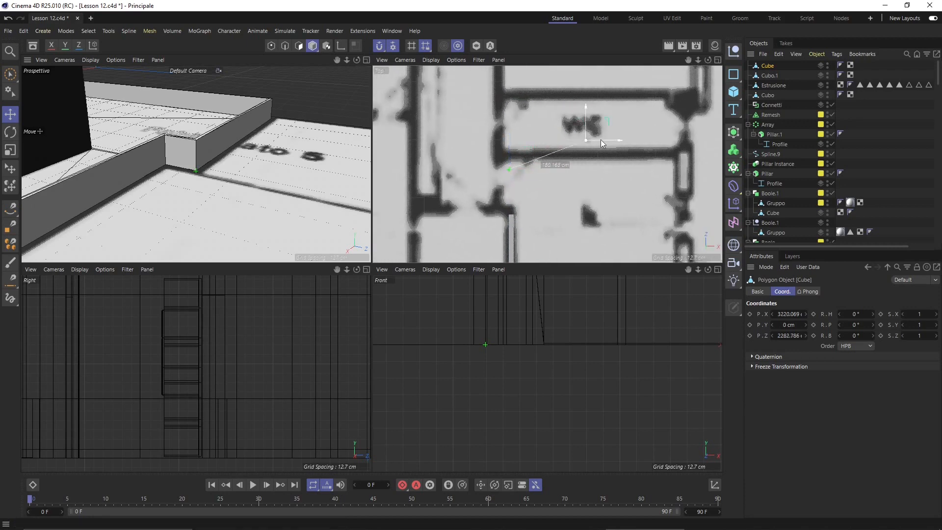
drag(586, 141, 669, 156)
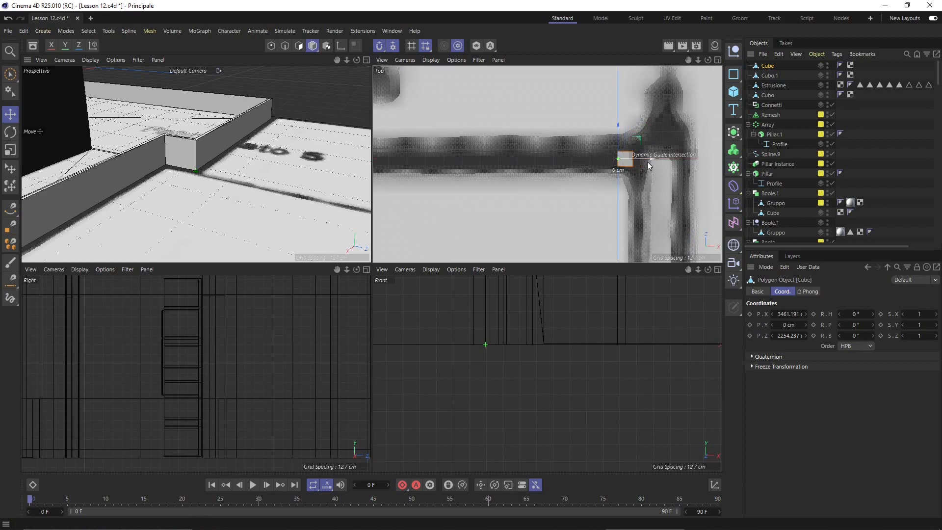
drag(619, 161, 631, 159)
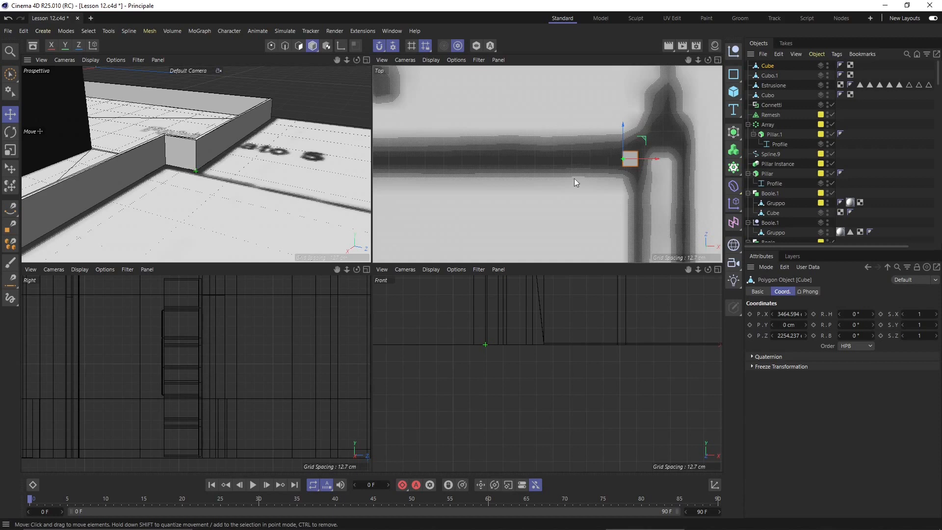
mouse_move(623, 173)
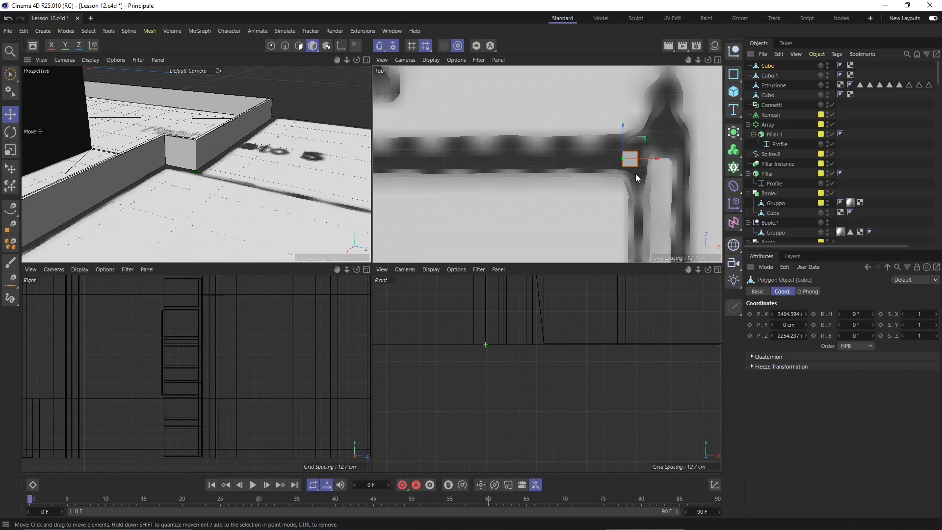
mouse_move(679, 122)
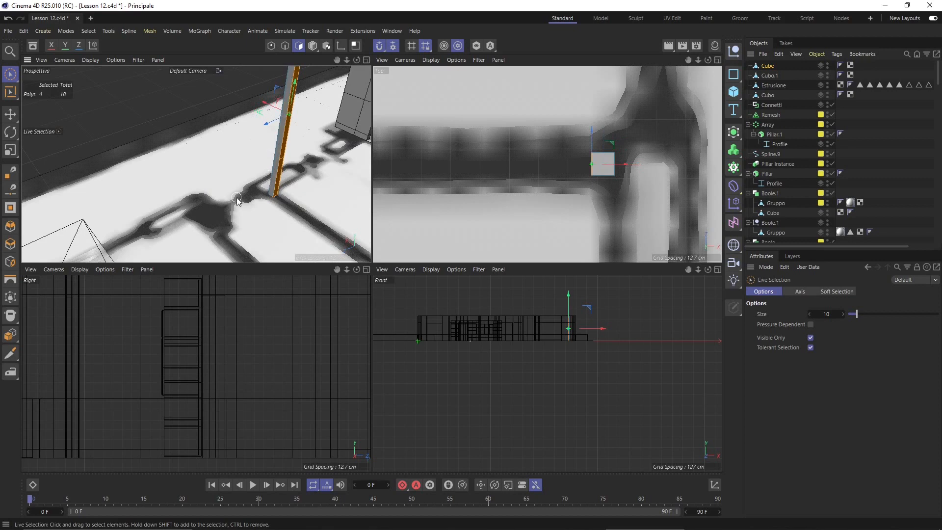
mouse_move(504, 114)
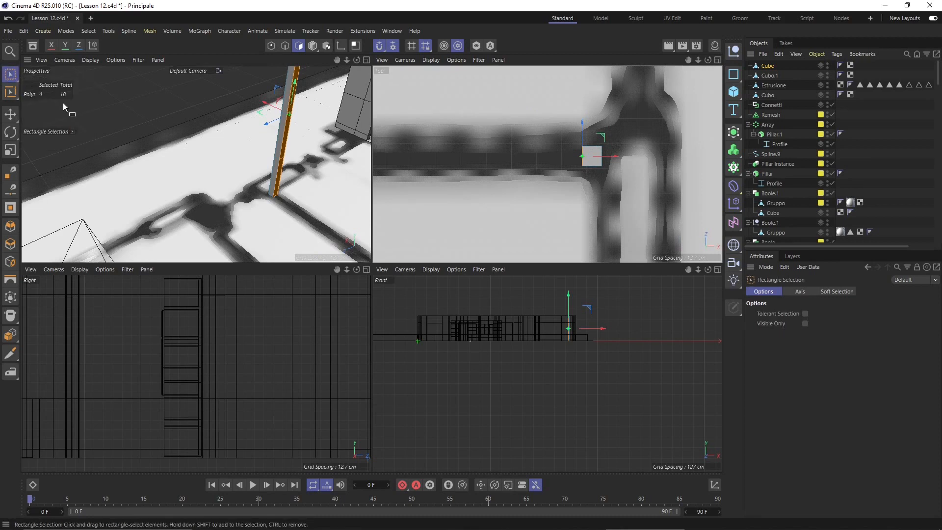
mouse_move(583, 113)
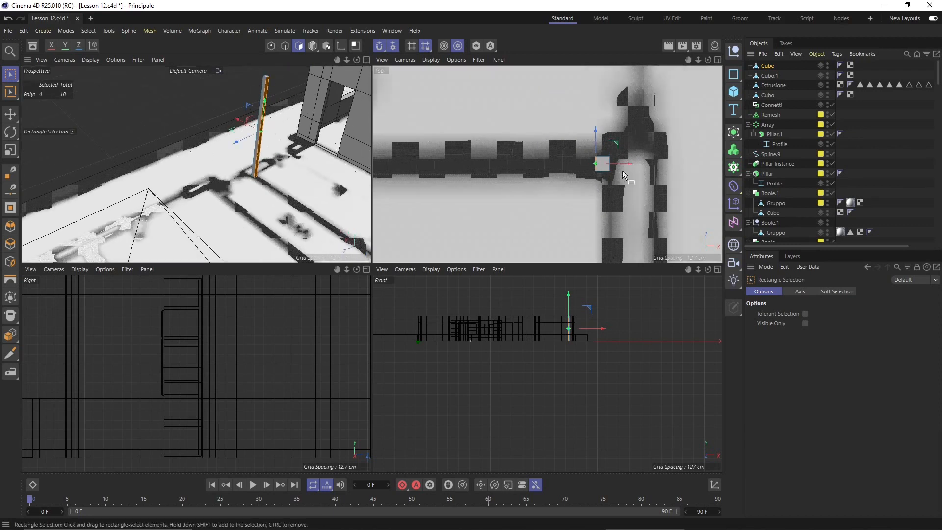
Extrude the post's side face about 200 cm along the plan wall
drag(600, 164, 469, 164)
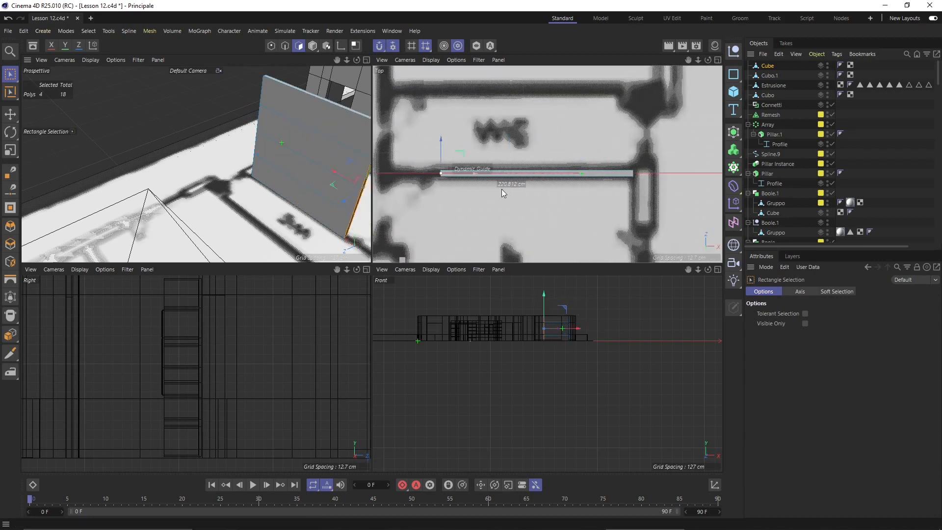
Stretch the new wall segment further along the plan to reach the next corner
drag(504, 175, 421, 175)
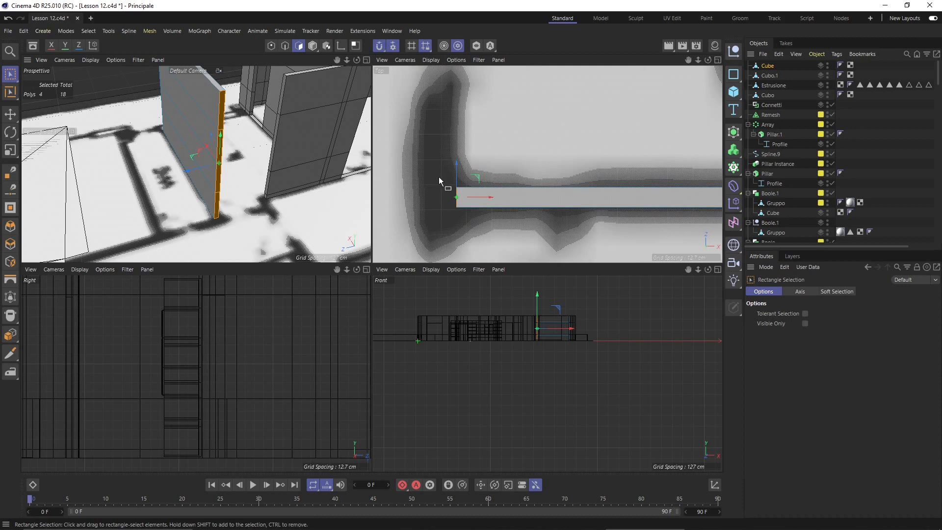
Push the wall's end face slightly to meet the perpendicular wall's edge
drag(456, 189, 468, 201)
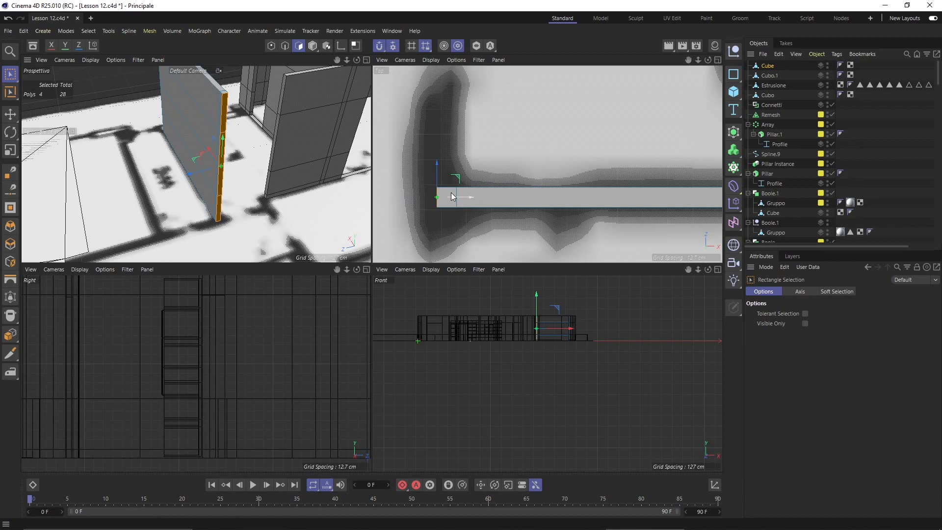
mouse_move(477, 135)
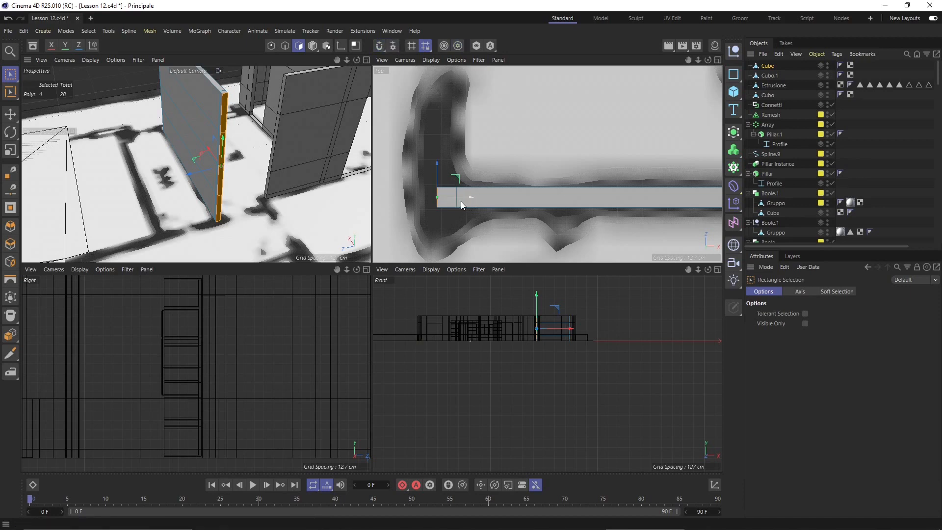
mouse_move(418, 195)
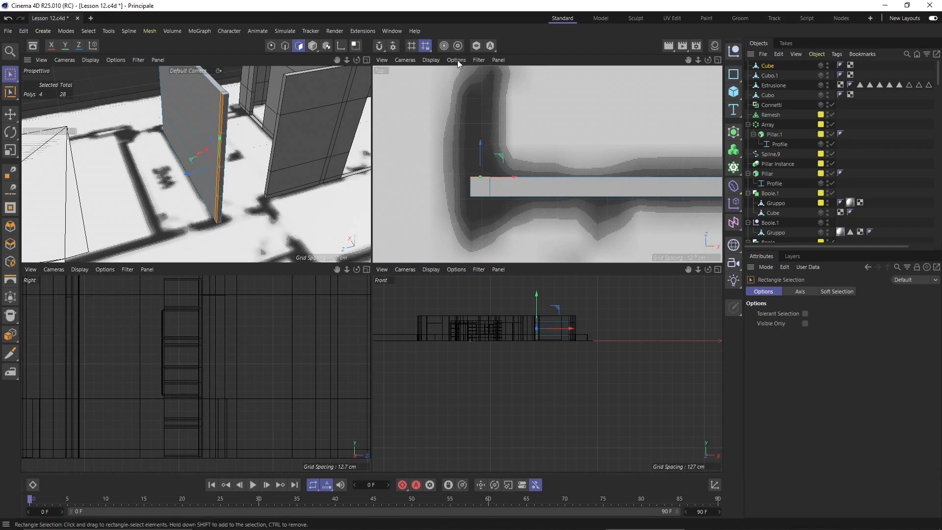
mouse_move(439, 158)
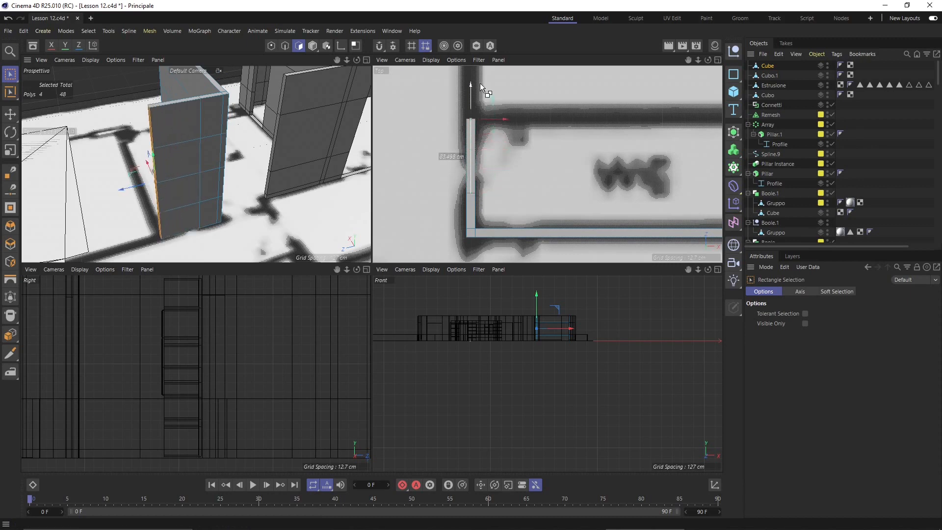
Extrude the wall's end face upward along the adjoining vertical wall to match the plan
drag(472, 90, 479, 118)
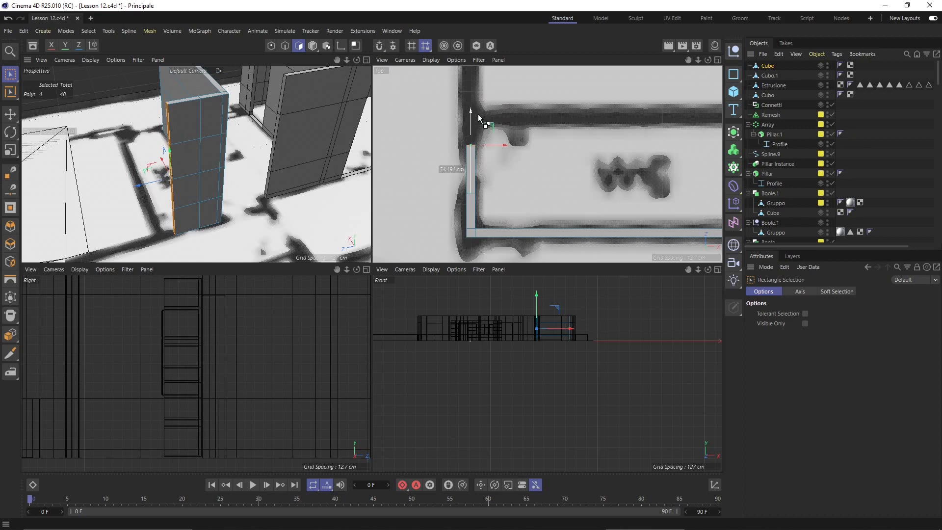
drag(470, 111, 471, 135)
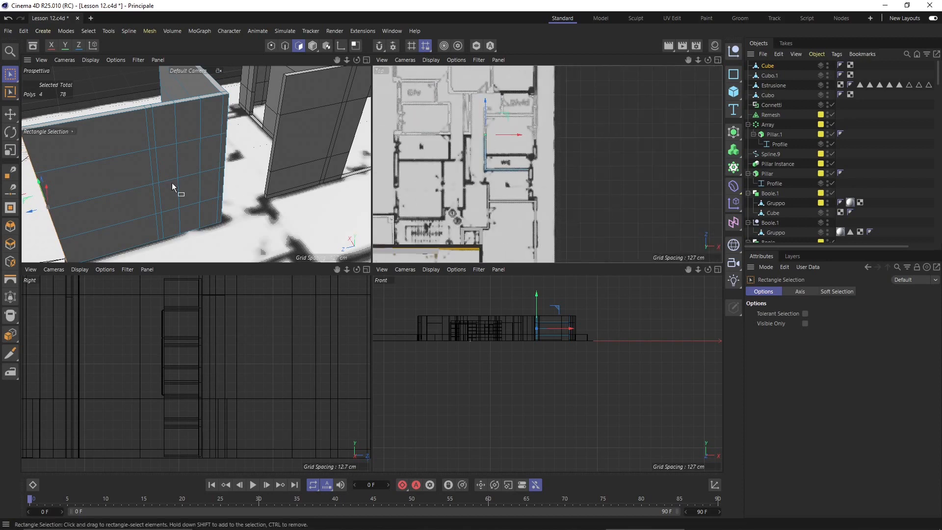
Extrude the selected wall face rightward along the plan's horizontal wall line, enclosing the wc area
scroll(down, 3)
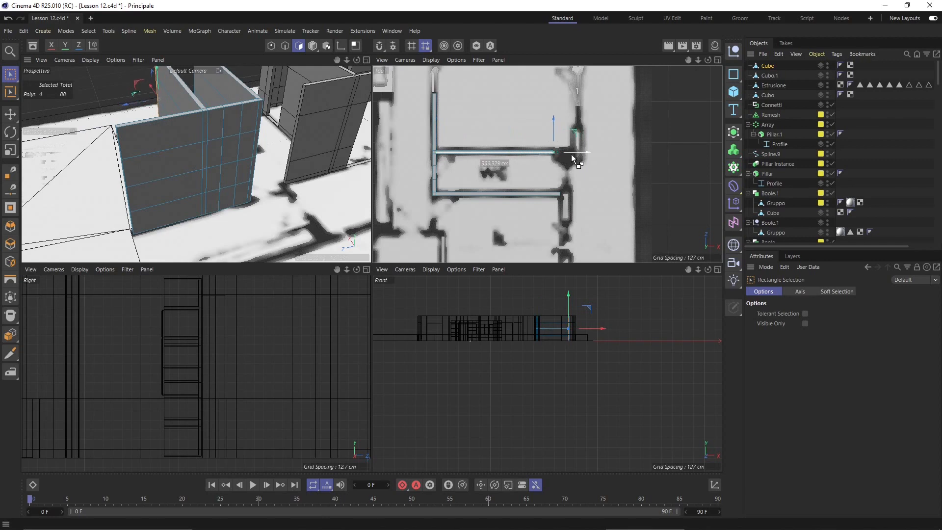
drag(553, 154, 573, 154)
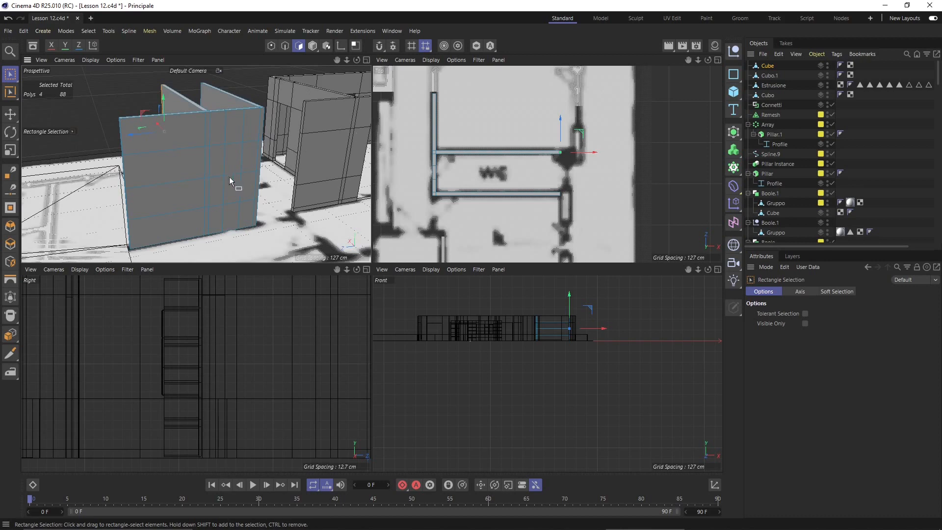
mouse_move(243, 201)
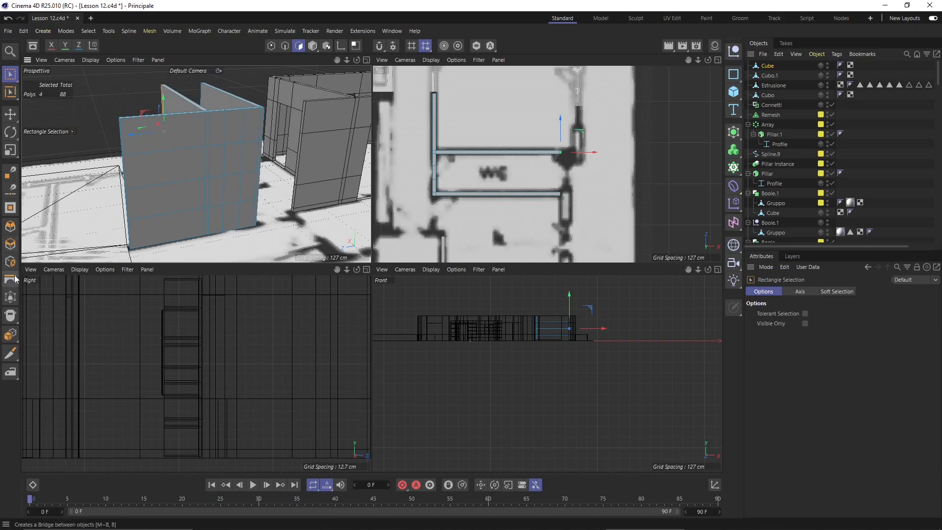
Bridge the two facing wall end faces across the doorway gap using Mesh > Create Tools > Bridge
click(10, 279)
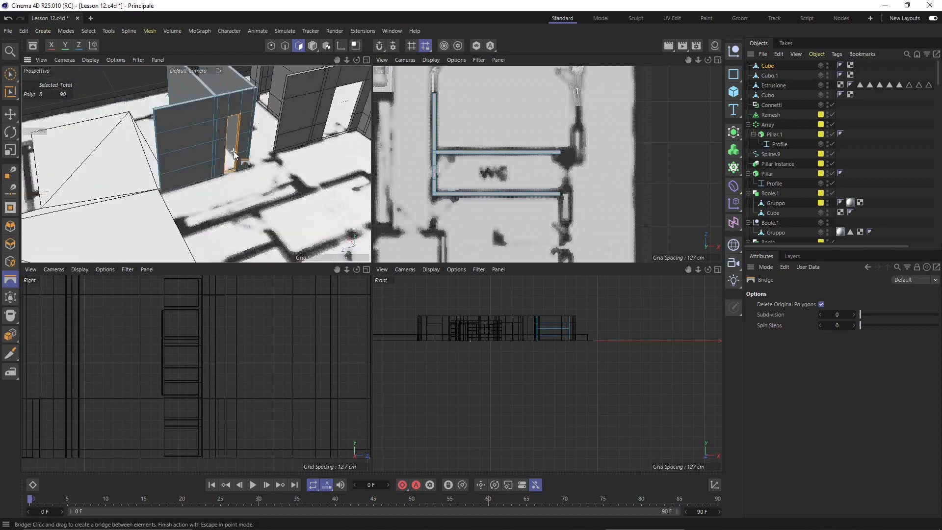
drag(235, 156, 166, 180)
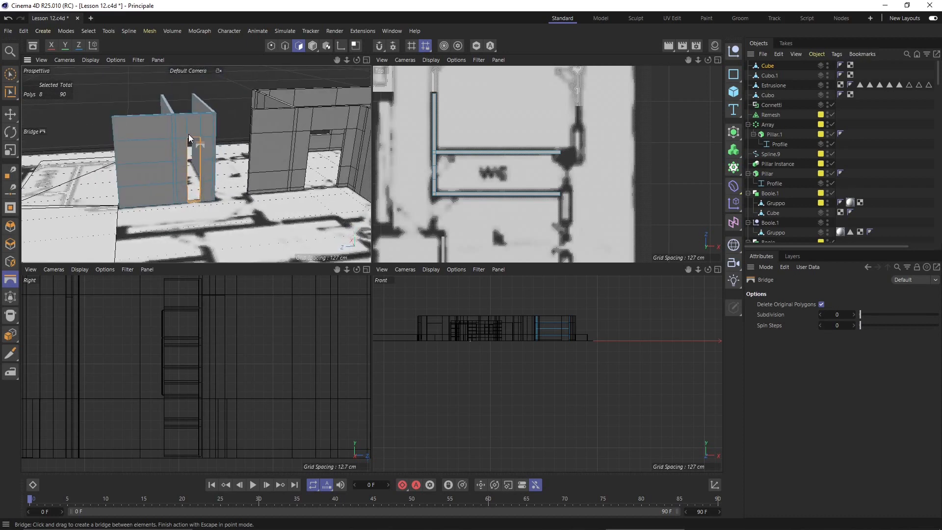
mouse_move(241, 134)
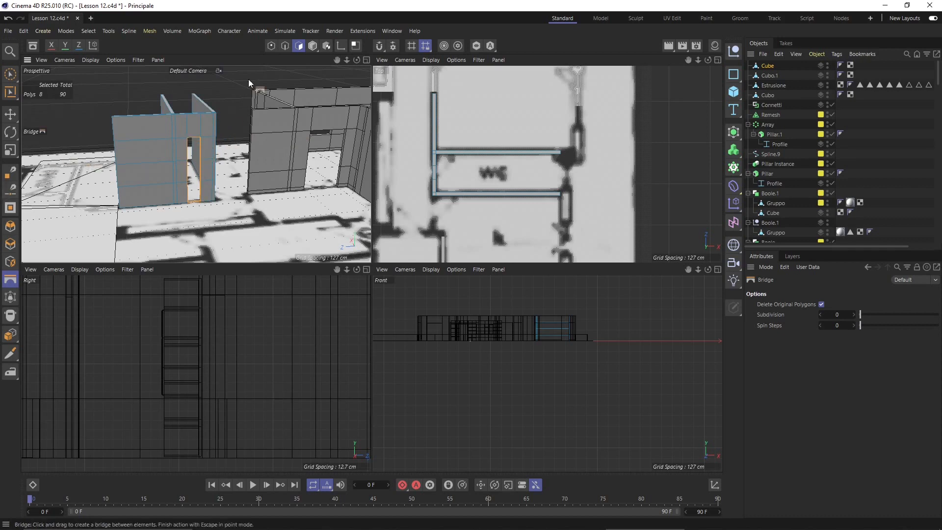
Switch to Point mode (via a brief return to Polygon mode) to edit door-height points
click(271, 46)
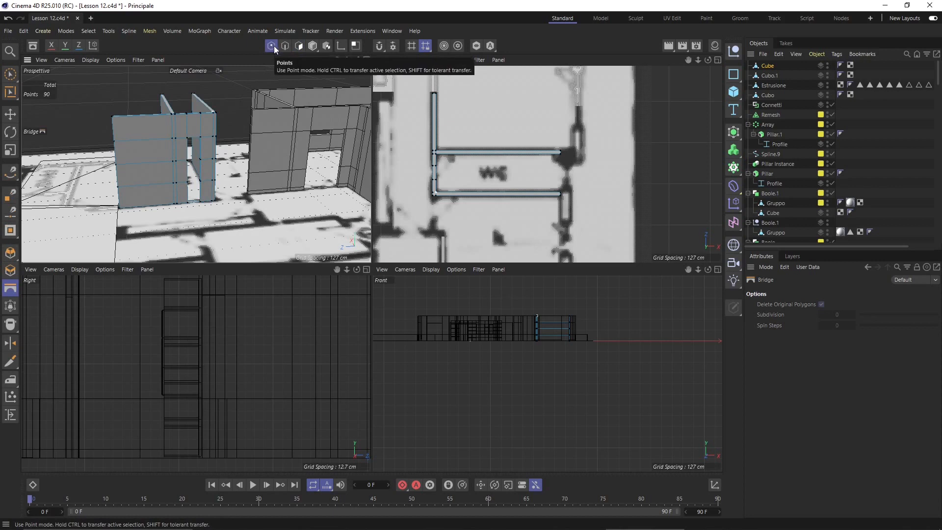
click(298, 45)
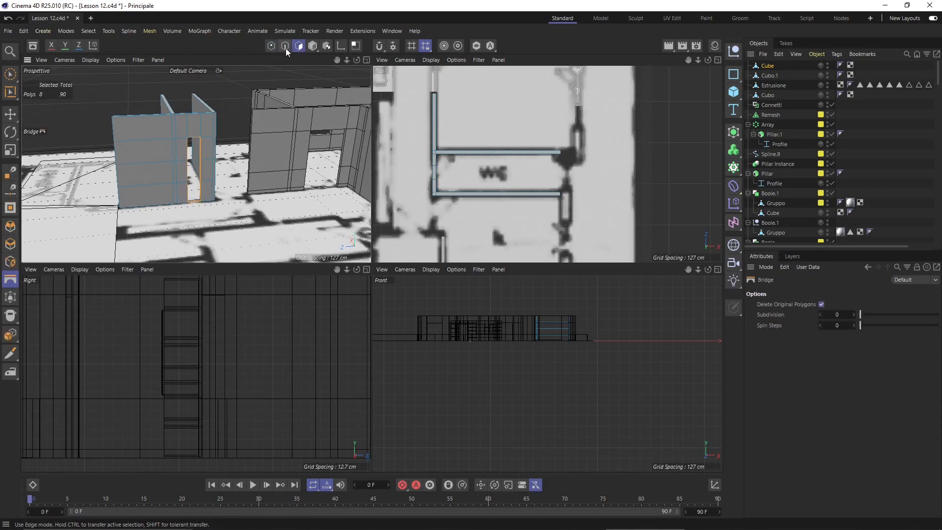
click(273, 46)
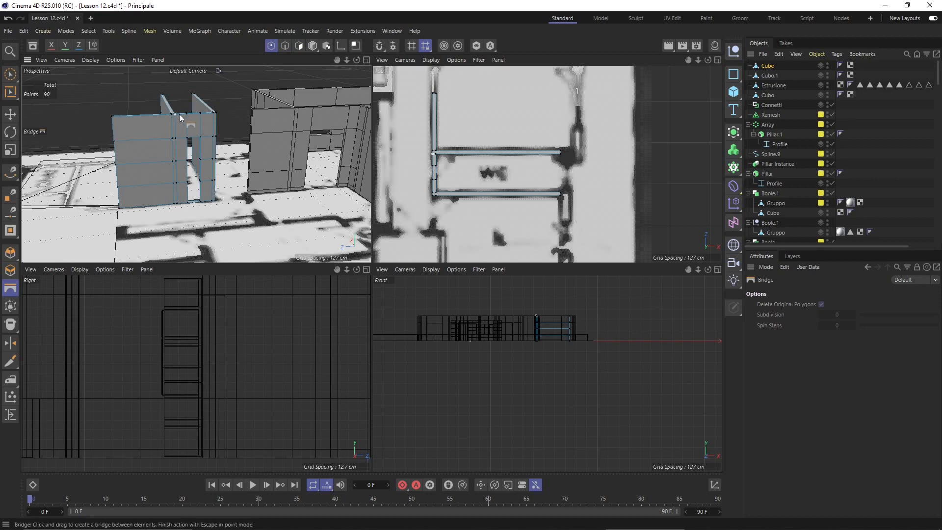
mouse_move(145, 339)
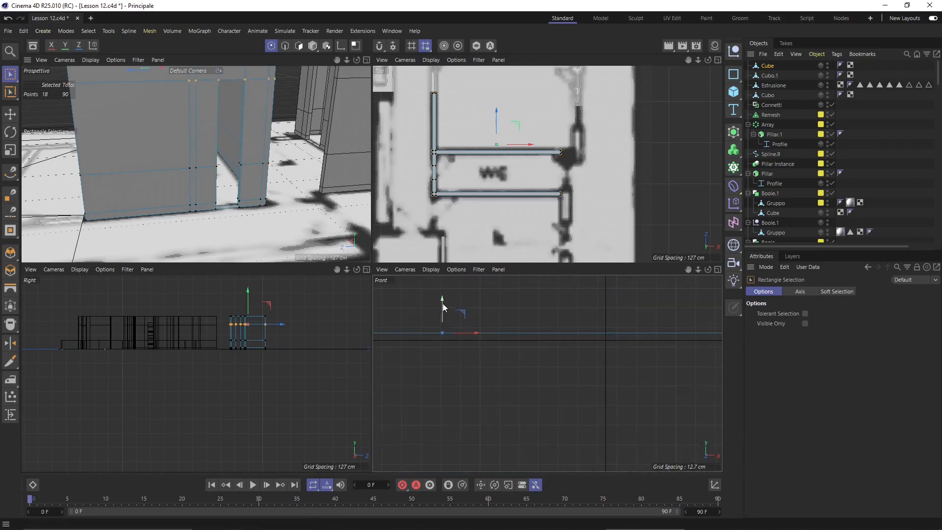
mouse_move(486, 358)
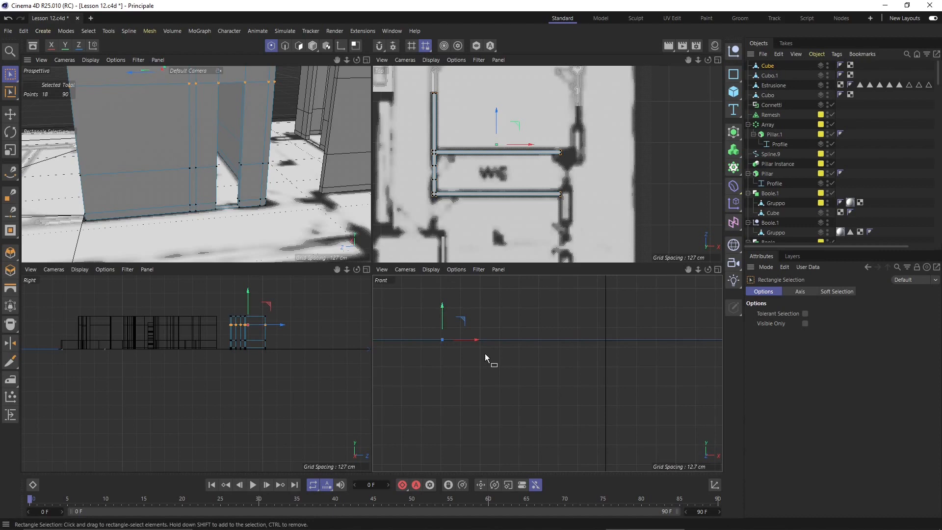